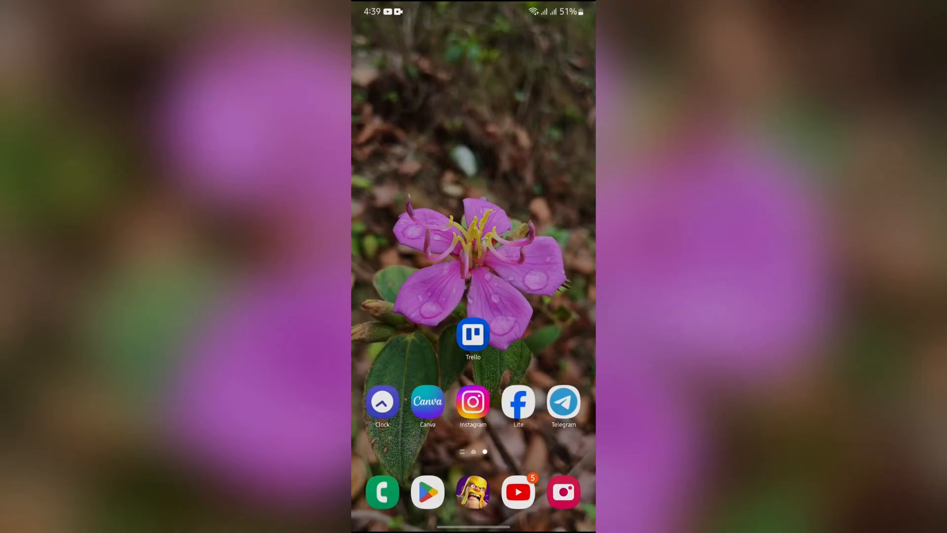
- Launch Trello from the home screen to show the workspace's boards list
left_click(474, 333)
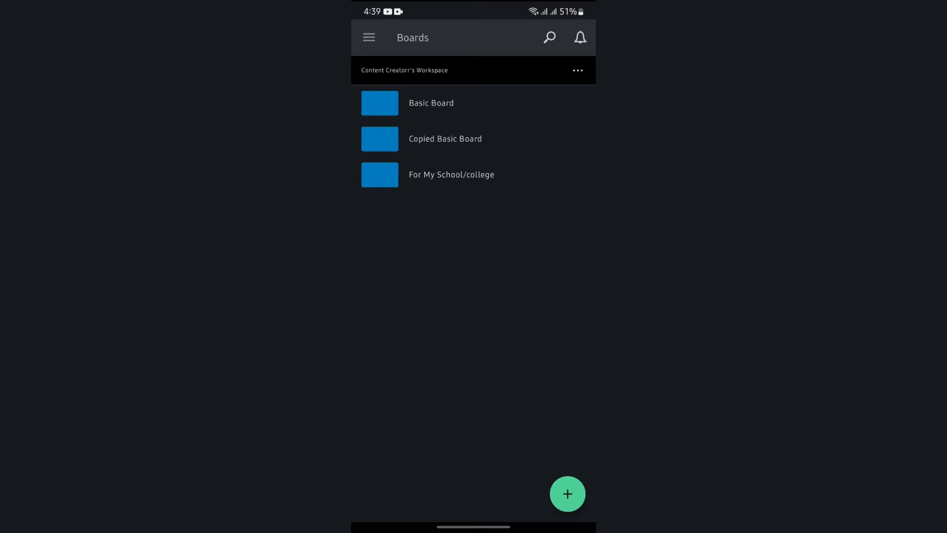
- Reach the Settings screen through the main navigation drawer
left_click(368, 37)
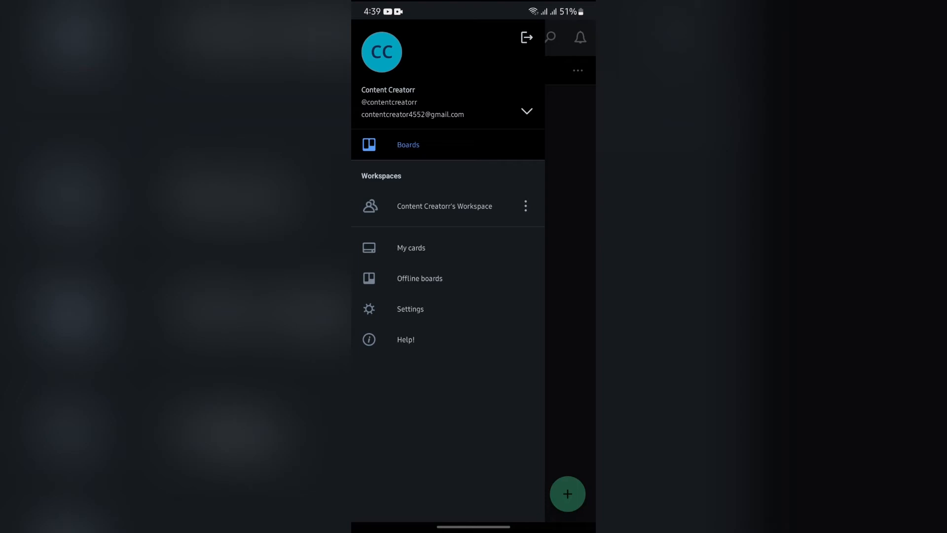
left_click(410, 309)
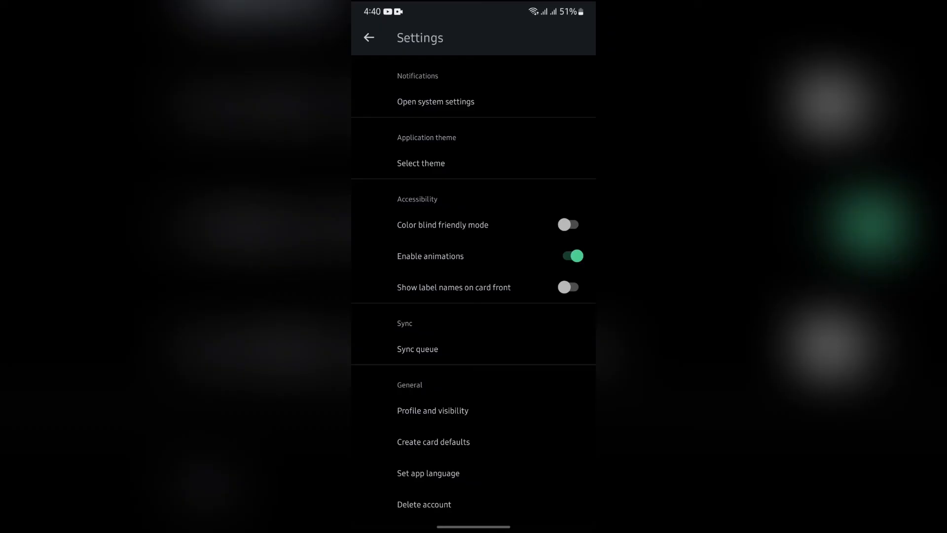
- Choose a different language in Set app language and get the saved confirmation
left_click(428, 473)
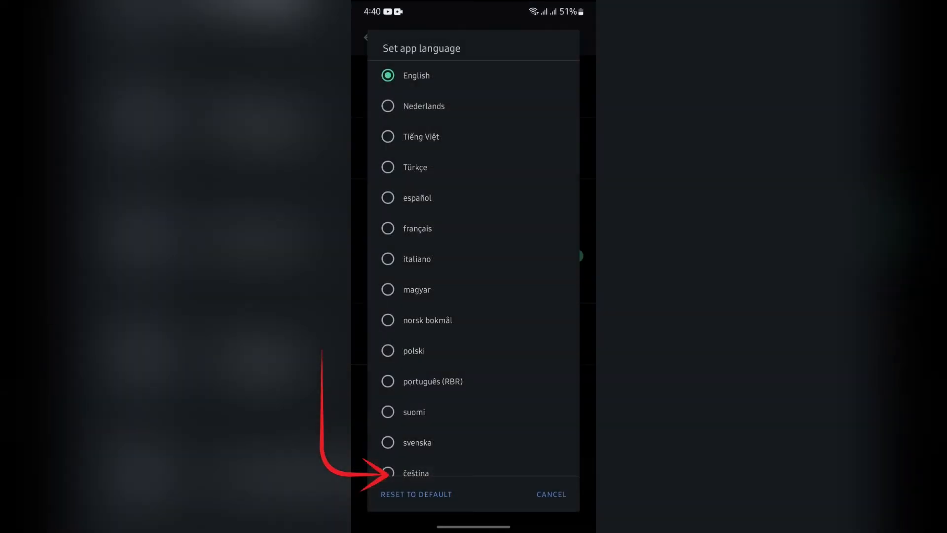
scroll("down", 3)
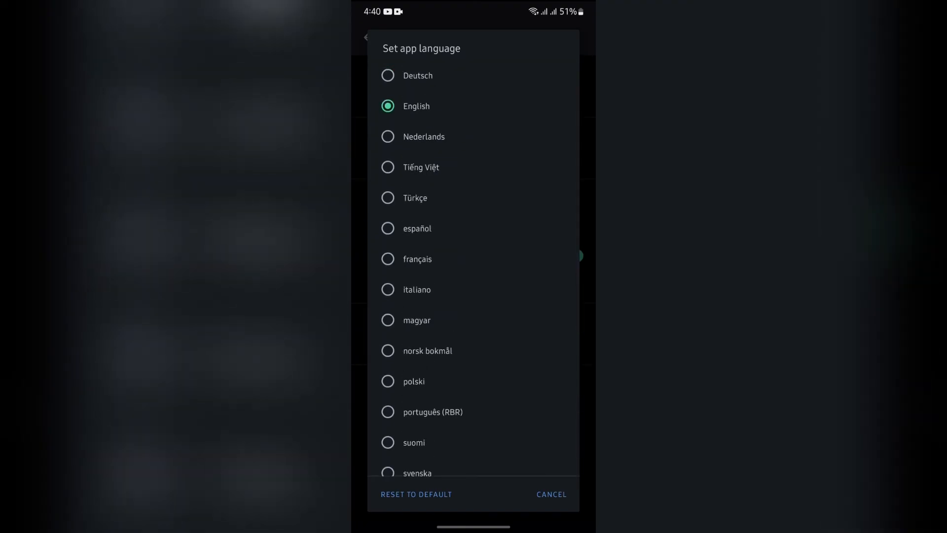
left_click(416, 107)
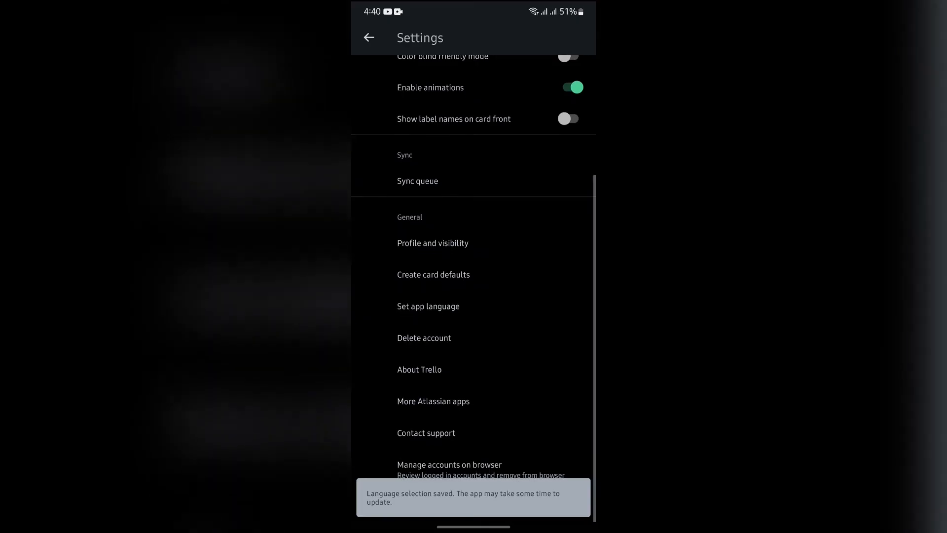
scroll("down", 3)
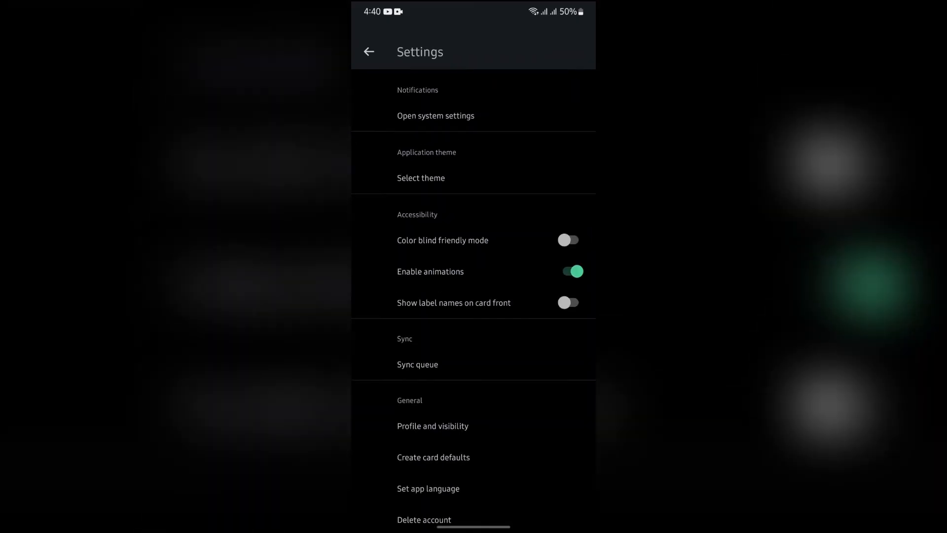